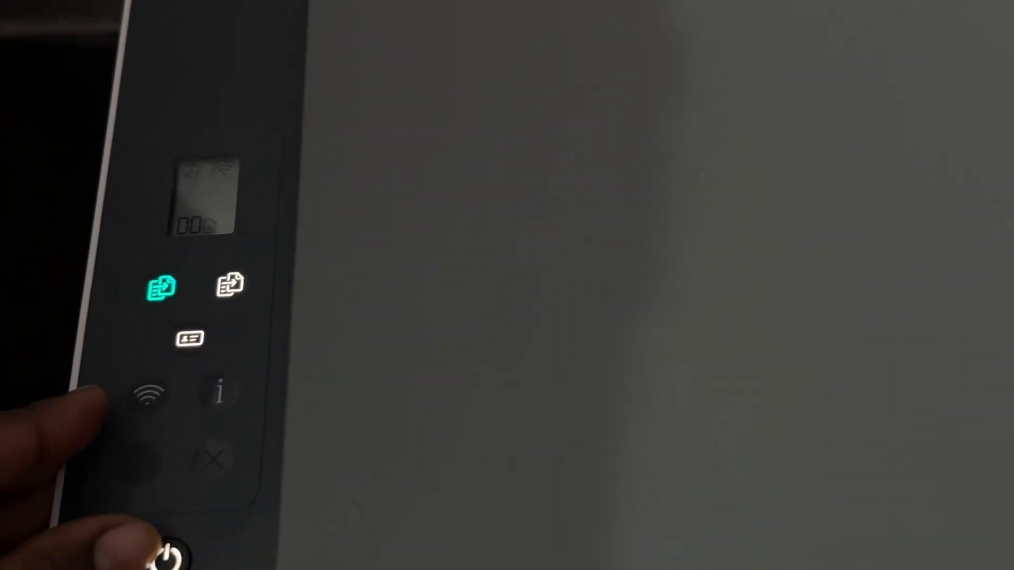
Press the Wireless button while holding Power, turning the wireless light blue.
click(147, 394)
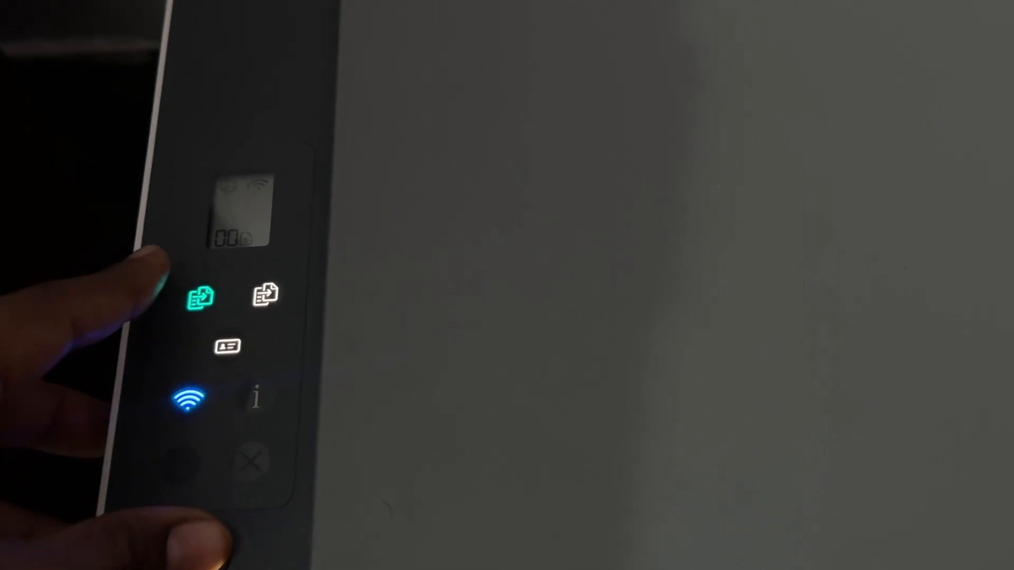